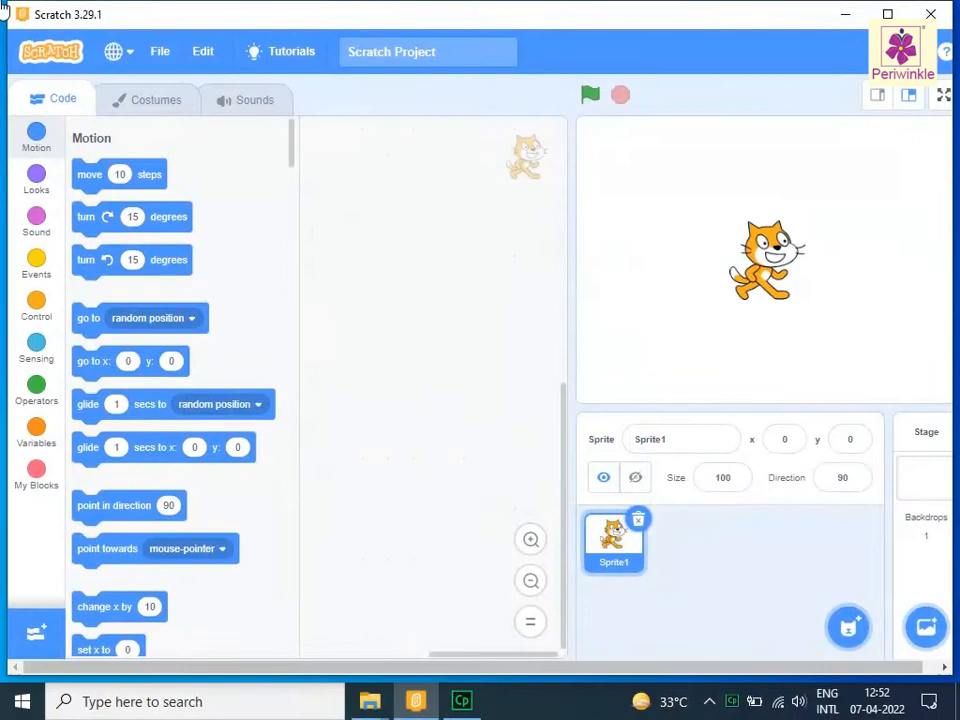
mouse_move(638, 520)
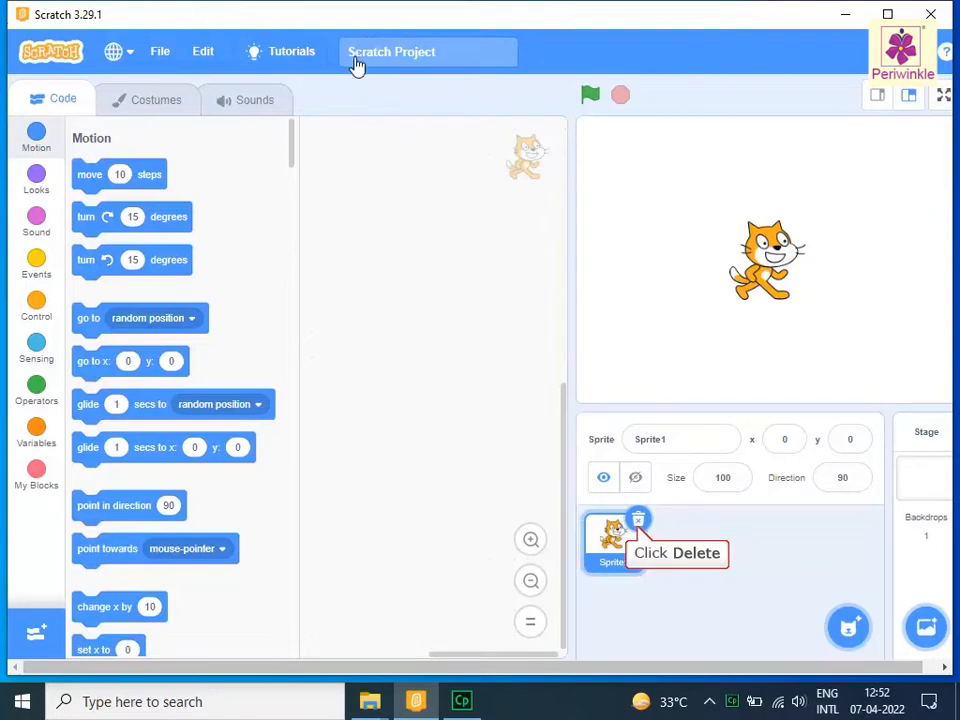
Delete the default cat Sprite1 so only the empty stage remains.
left_click(638, 518)
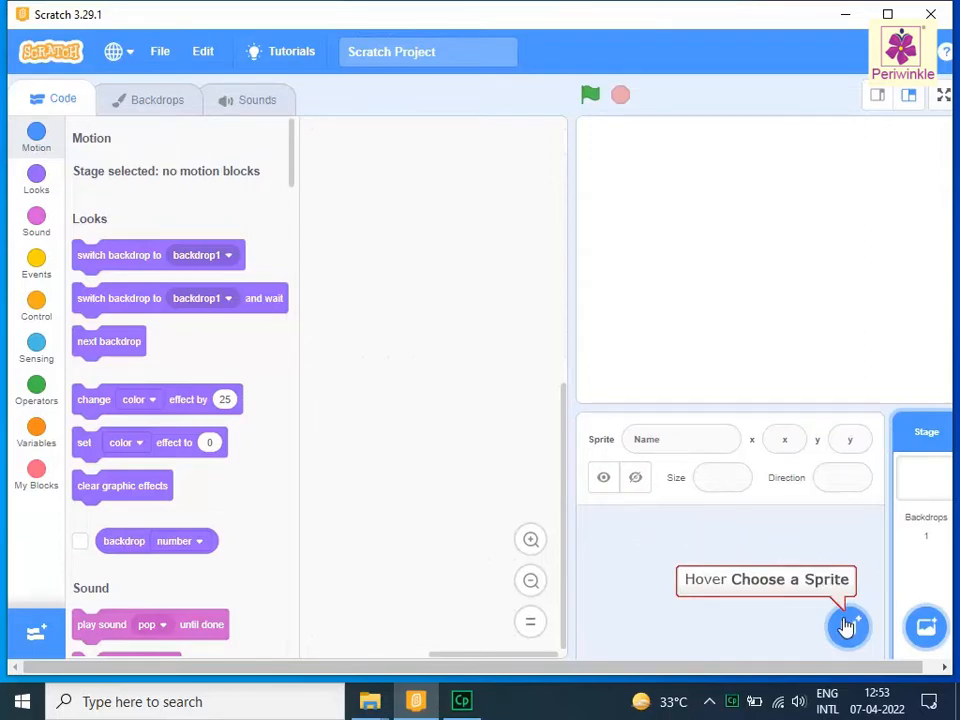
Create a new blank Sprite1 via the Paint option, opening its empty costume.
left_click(848, 626)
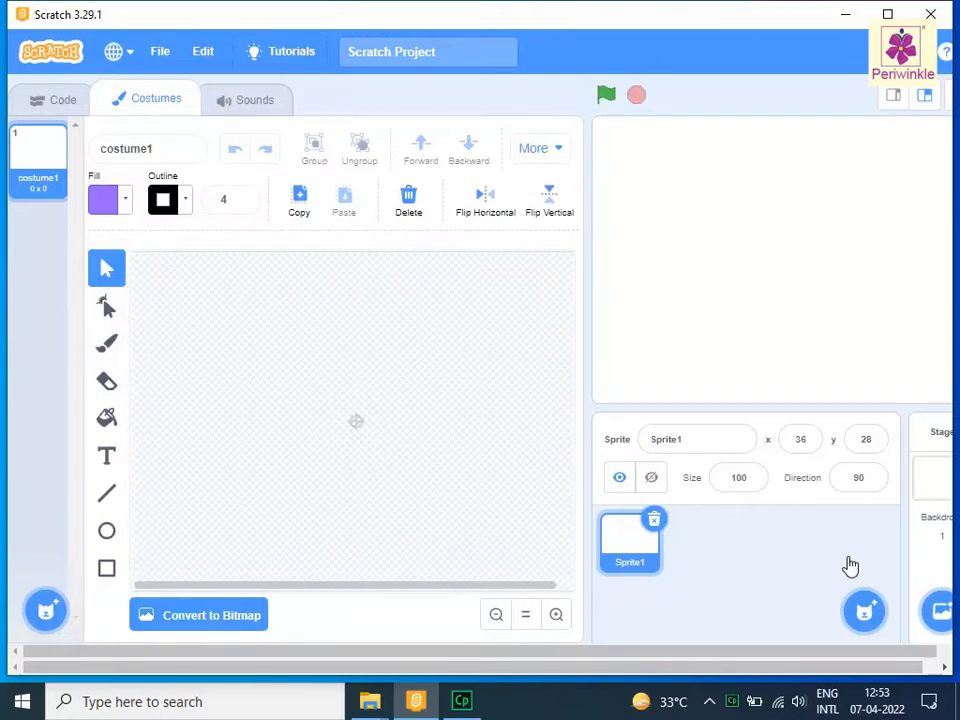
mouse_move(528, 564)
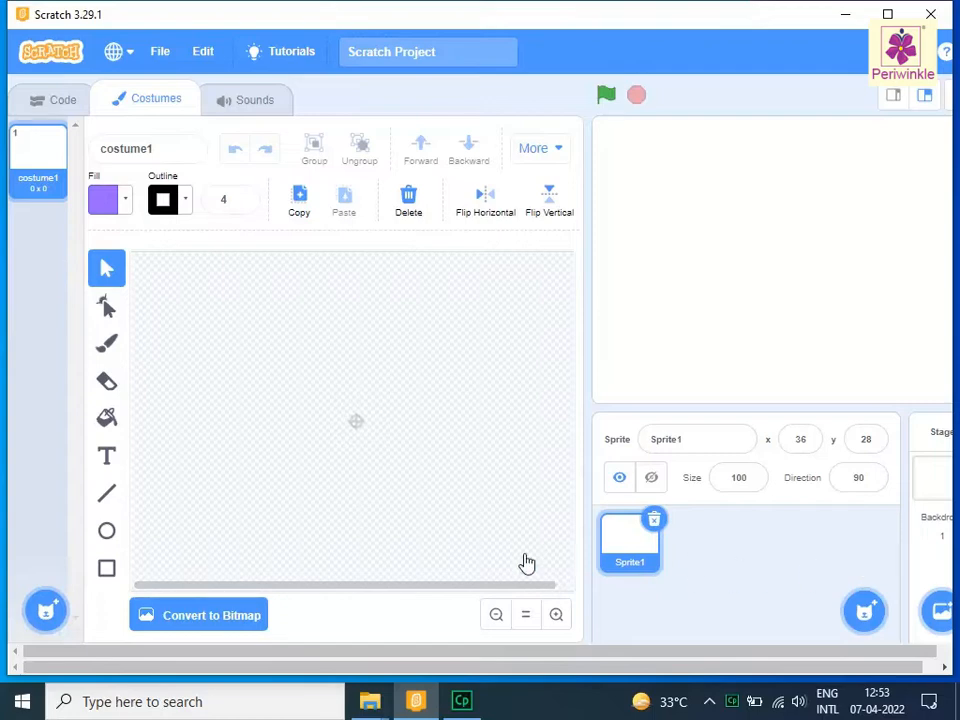
Draw a purple circle balloon near the top with a black string line hanging below it.
left_click(108, 532)
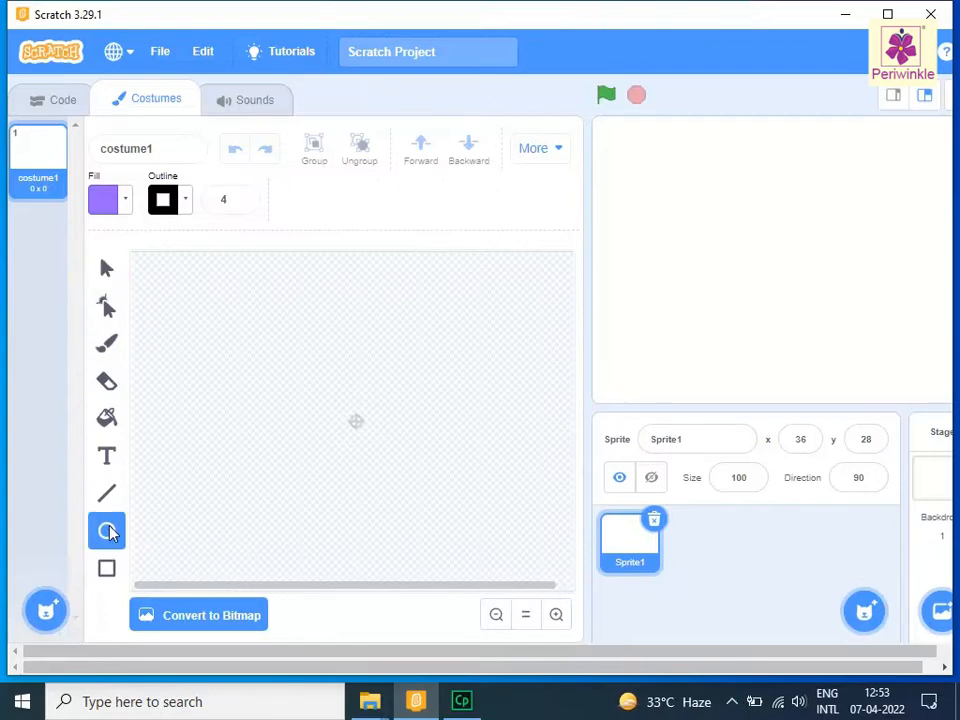
left_click(106, 532)
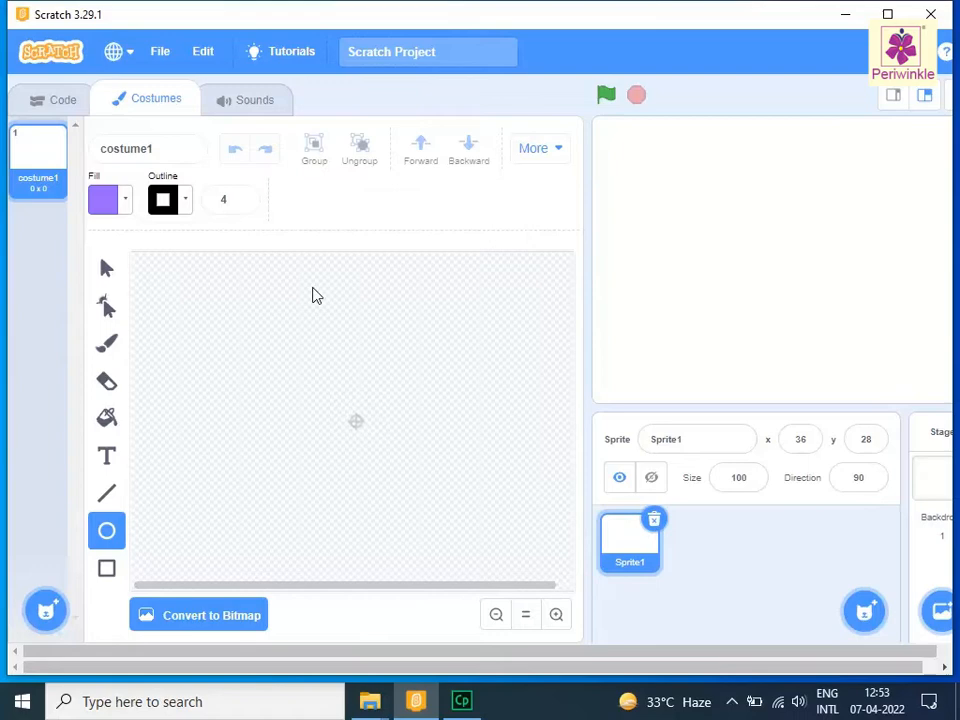
left_click_drag(312, 290, 368, 350)
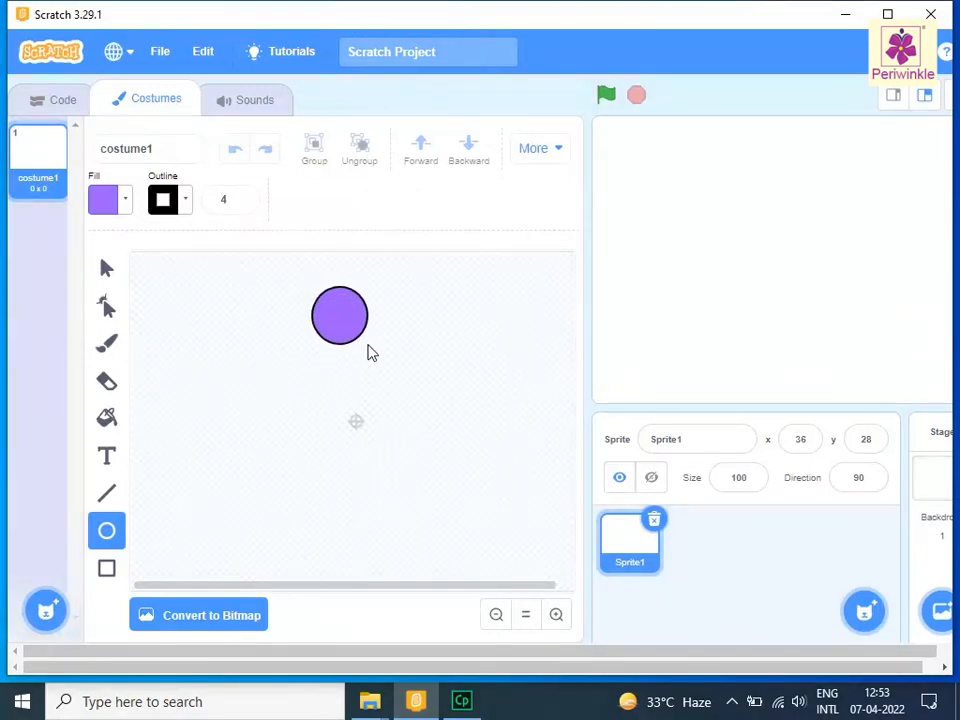
left_click(340, 316)
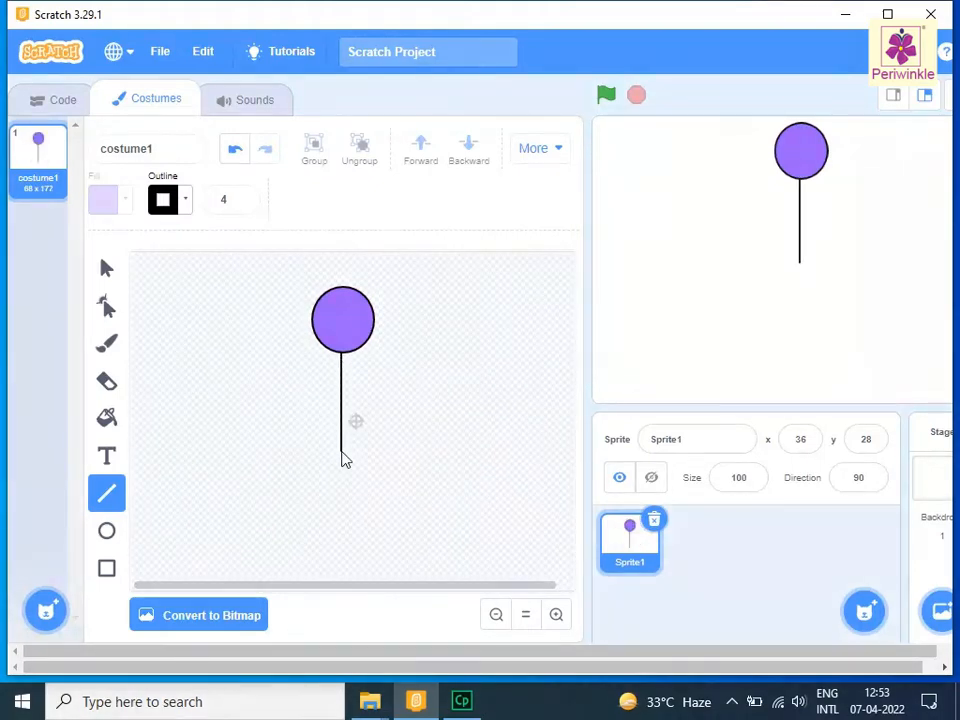
left_click_drag(340, 460, 308, 498)
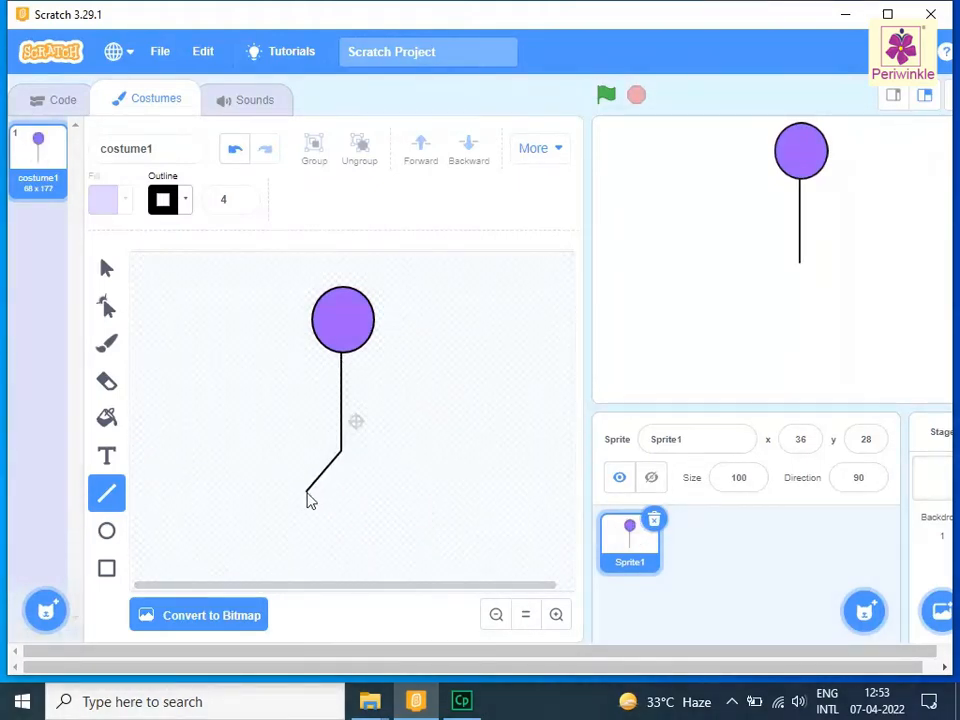